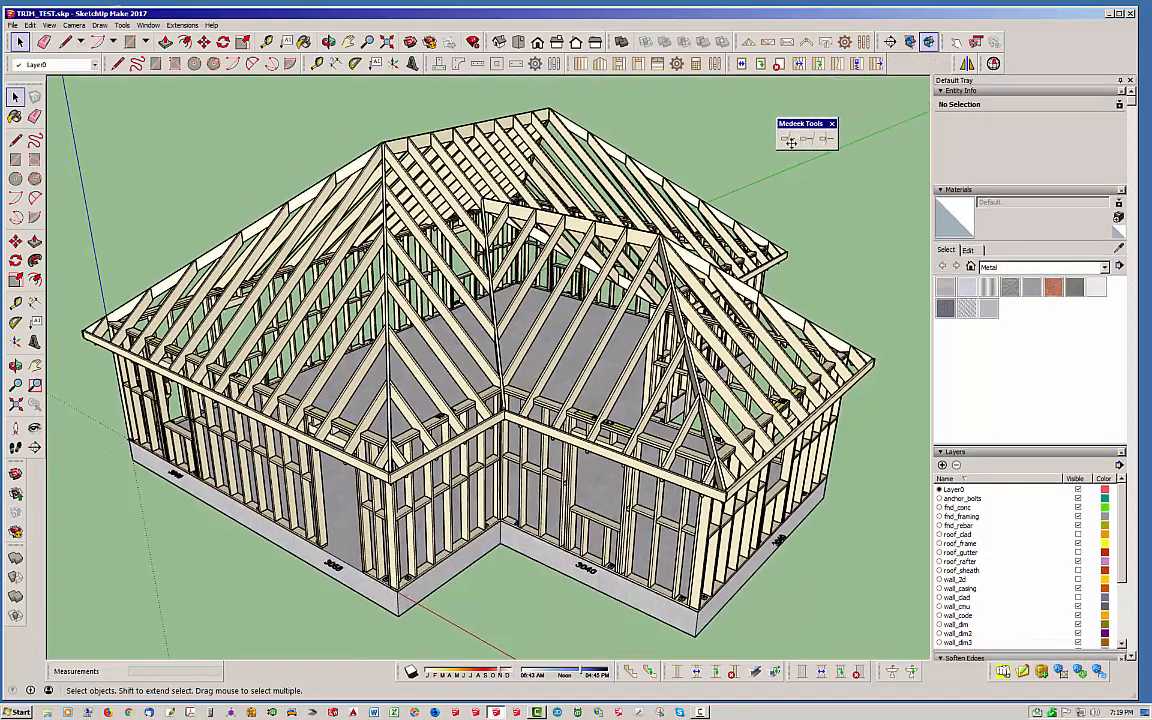
Dock the floating Medeek Tools palette into the top toolbar row
{"action": "left_click_drag", "start_coordinate": [802, 123], "coordinate": [755, 133]}
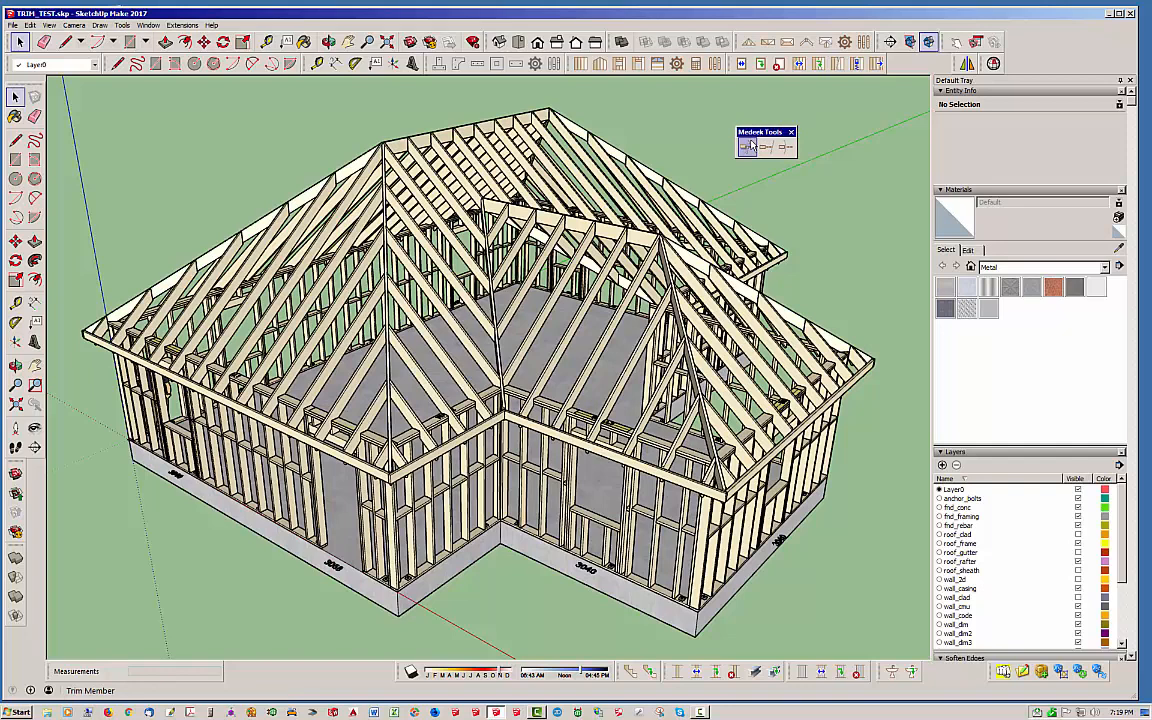
{"action": "mouse_move", "coordinate": [787, 148]}
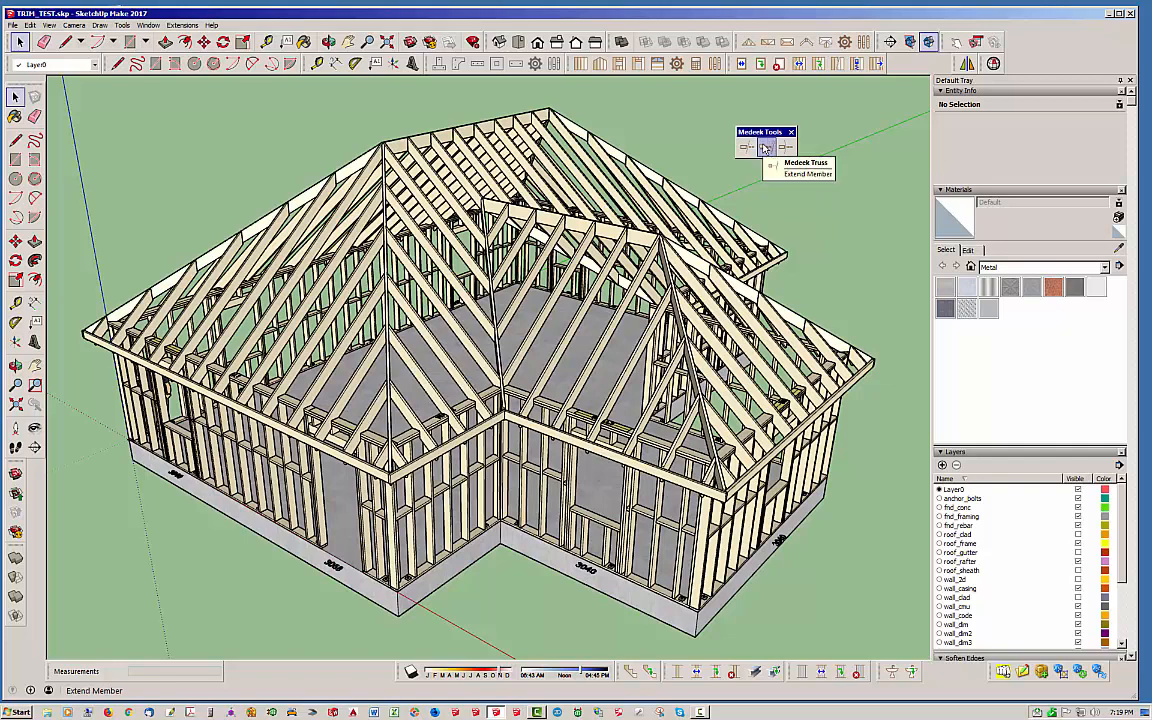
{"action": "mouse_move", "coordinate": [766, 147]}
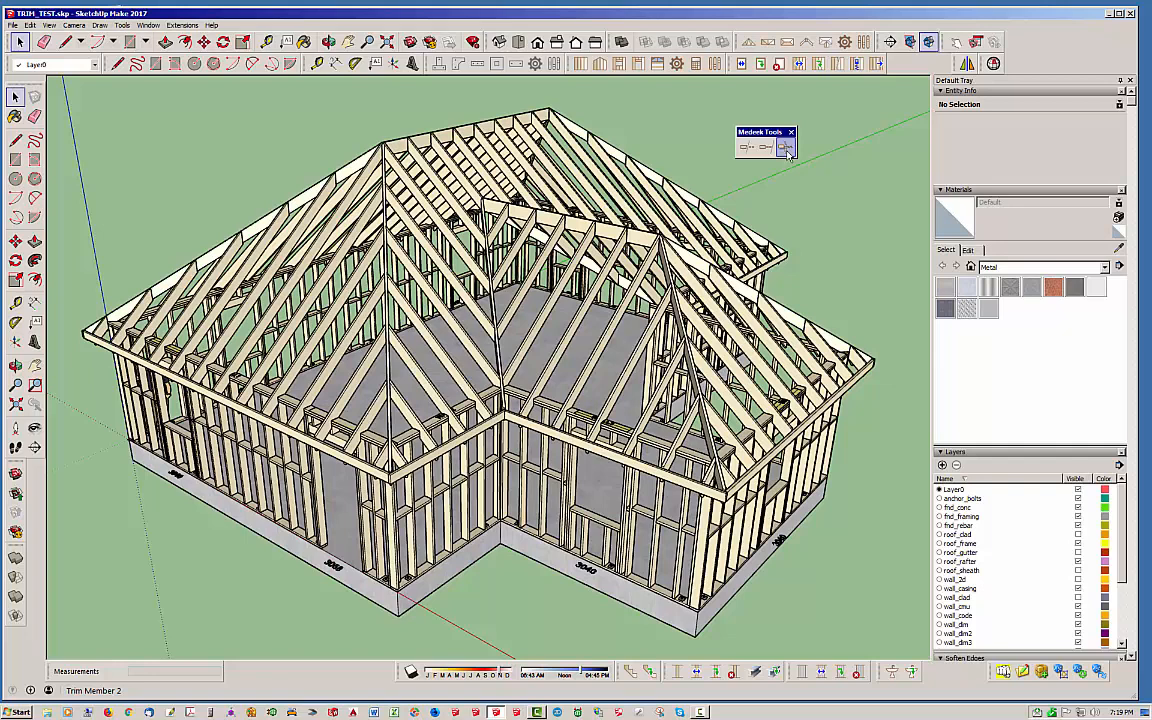
{"action": "left_click_drag", "start_coordinate": [760, 131], "coordinate": [890, 107]}
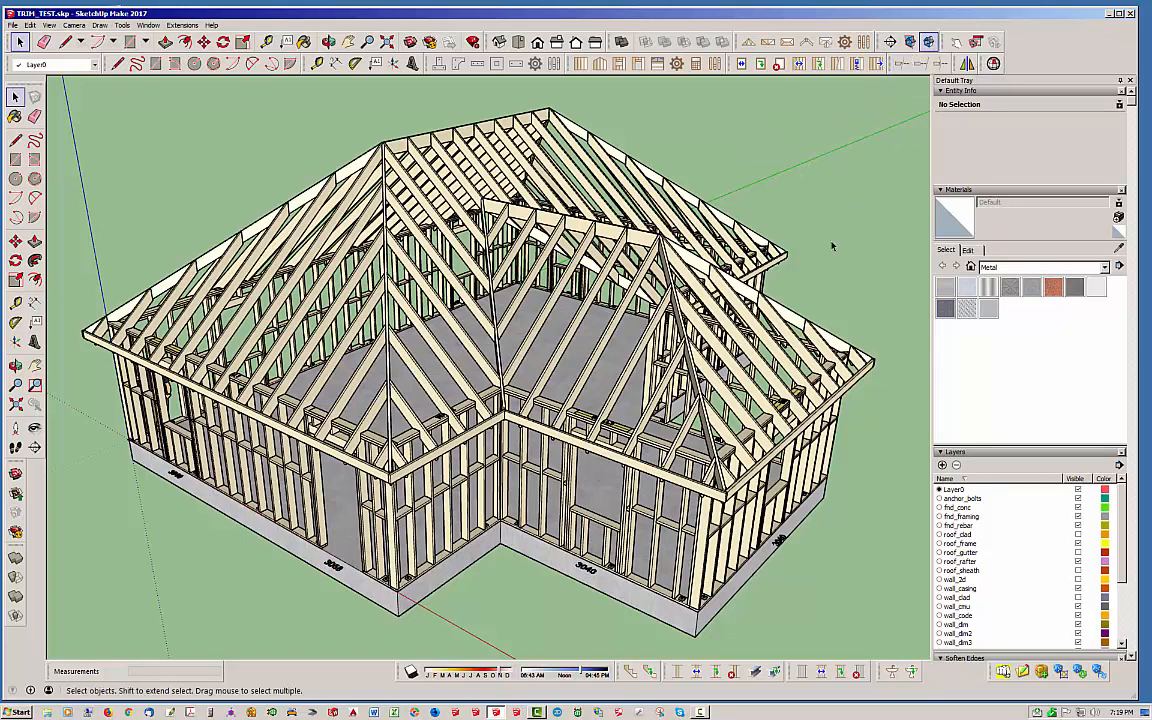
{"action": "mouse_move", "coordinate": [480, 596]}
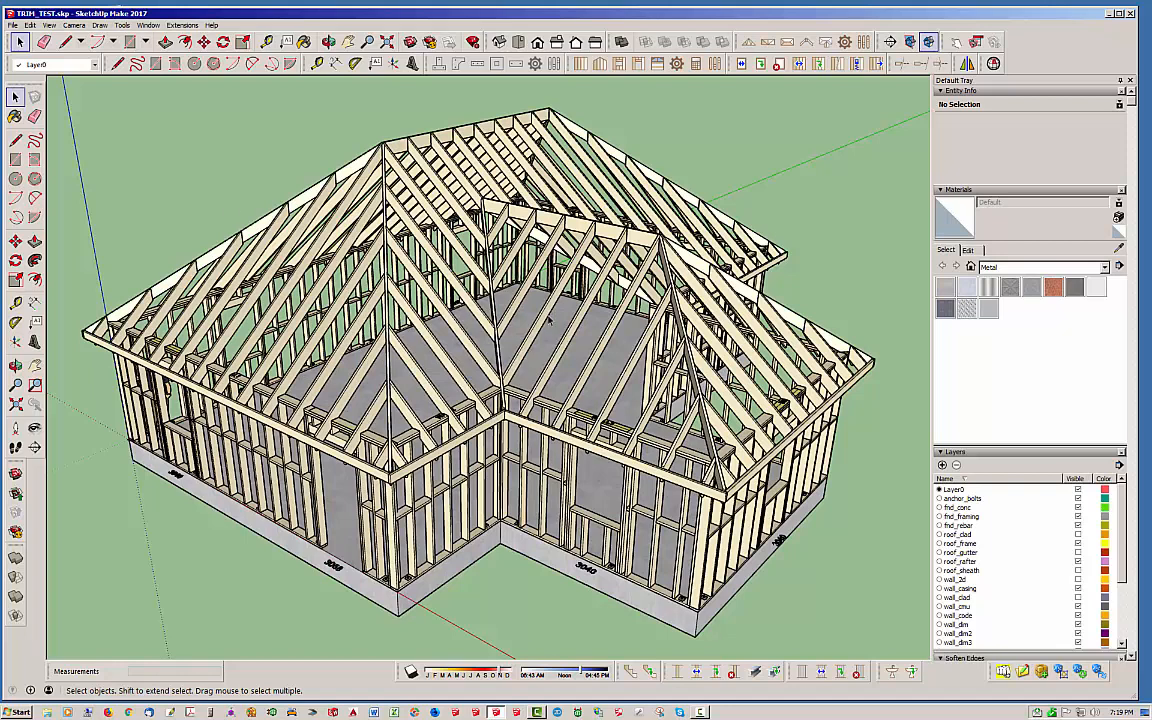
{"action": "mouse_move", "coordinate": [715, 407]}
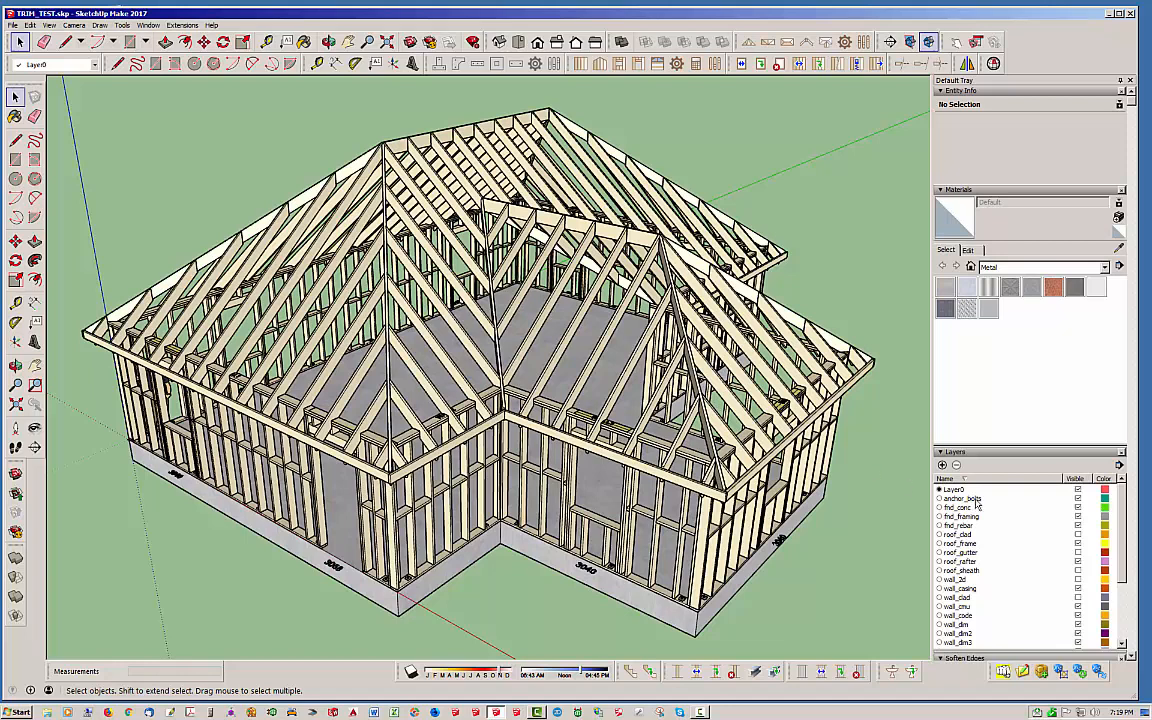
{"action": "mouse_move", "coordinate": [990, 580]}
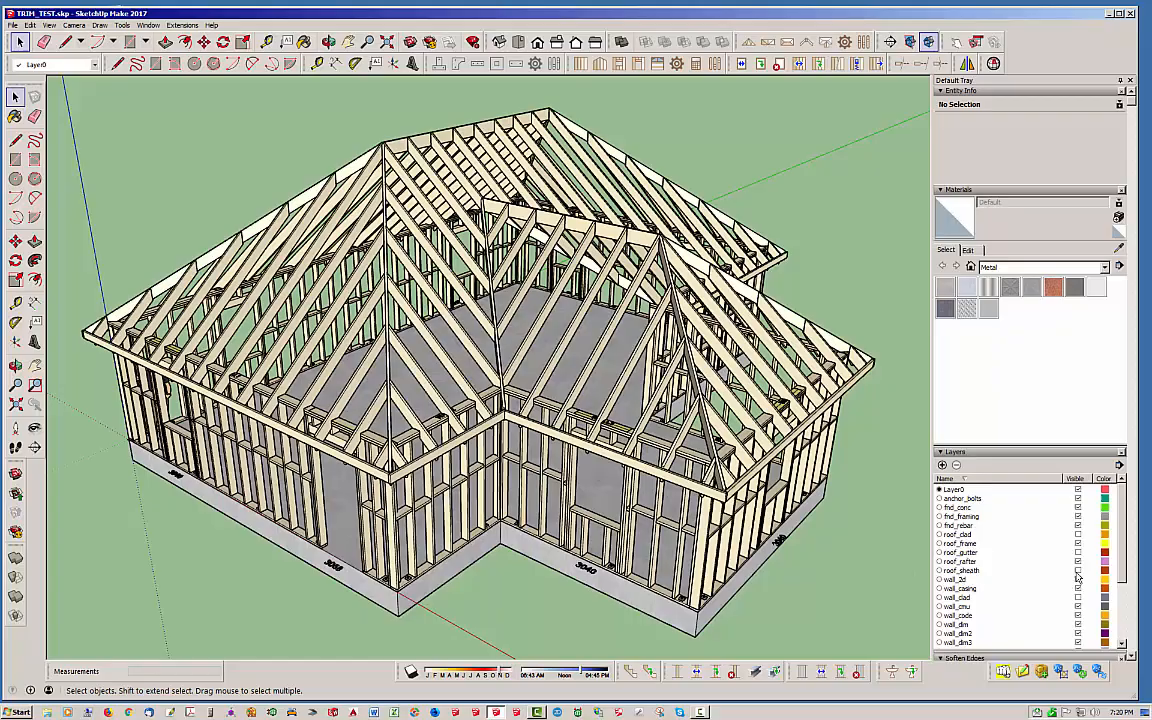
Turn on the roof_sheath layer and orbit to view the sheathing underside
{"action": "left_click", "coordinate": [1078, 570]}
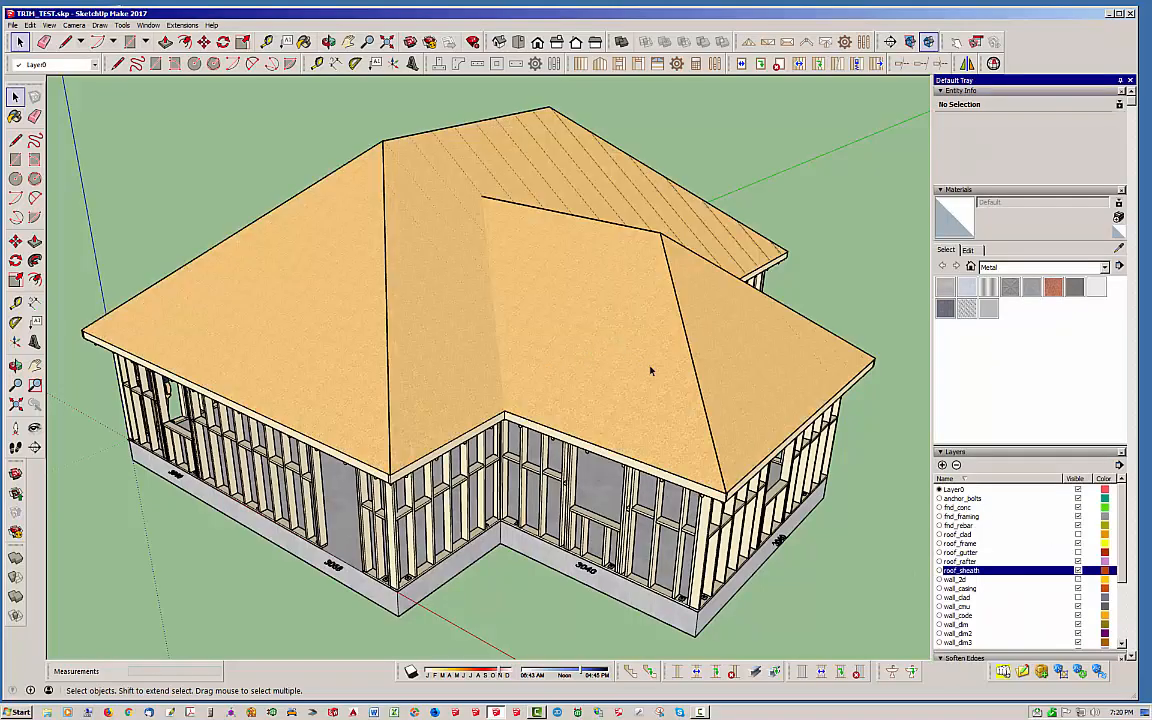
{"action": "left_click_drag", "start_coordinate": [650, 371], "coordinate": [540, 292]}
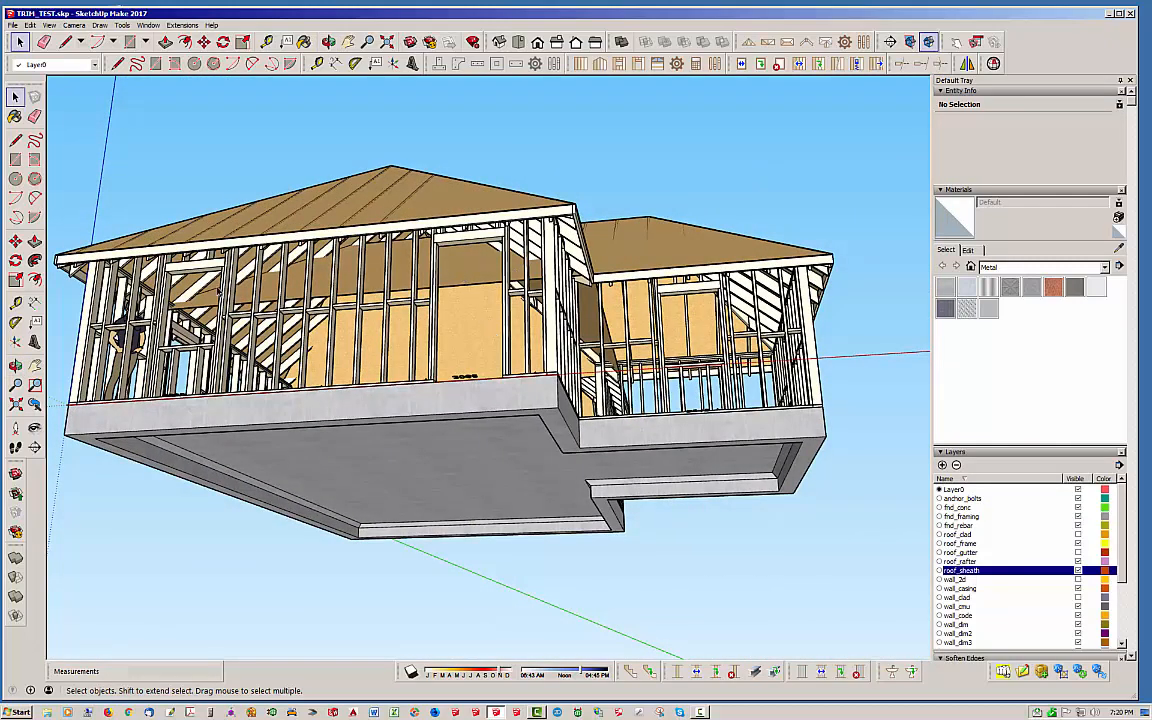
{"action": "mouse_move", "coordinate": [482, 288]}
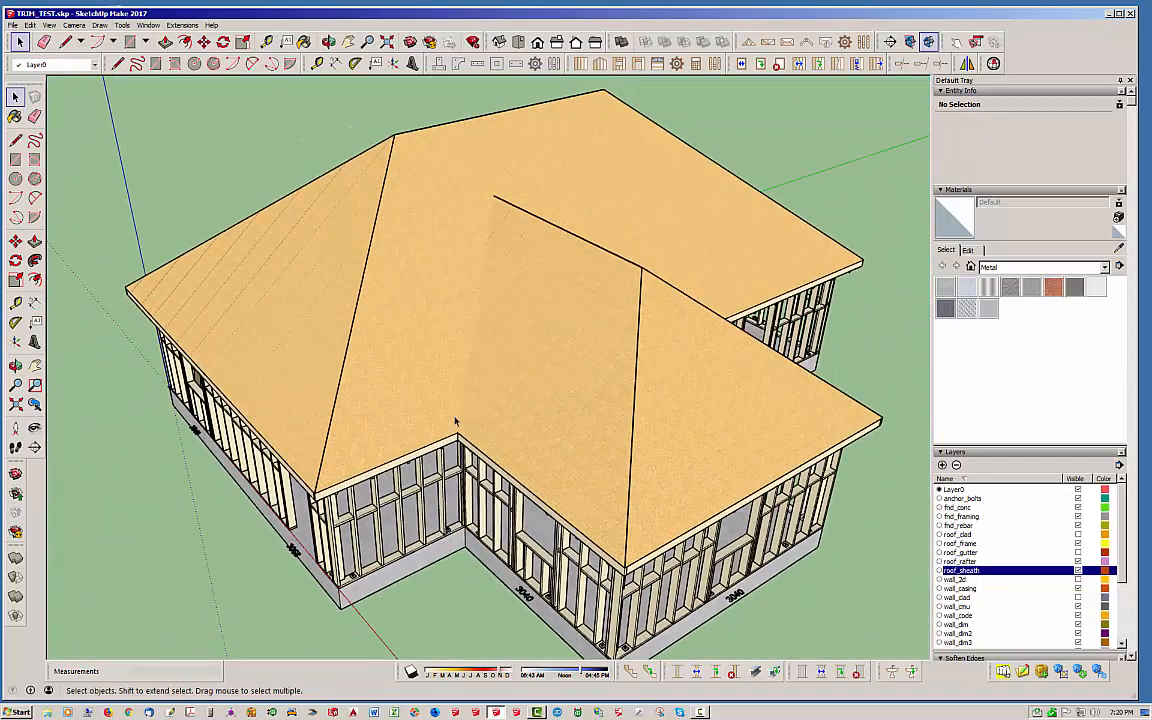
{"action": "mouse_move", "coordinate": [582, 331]}
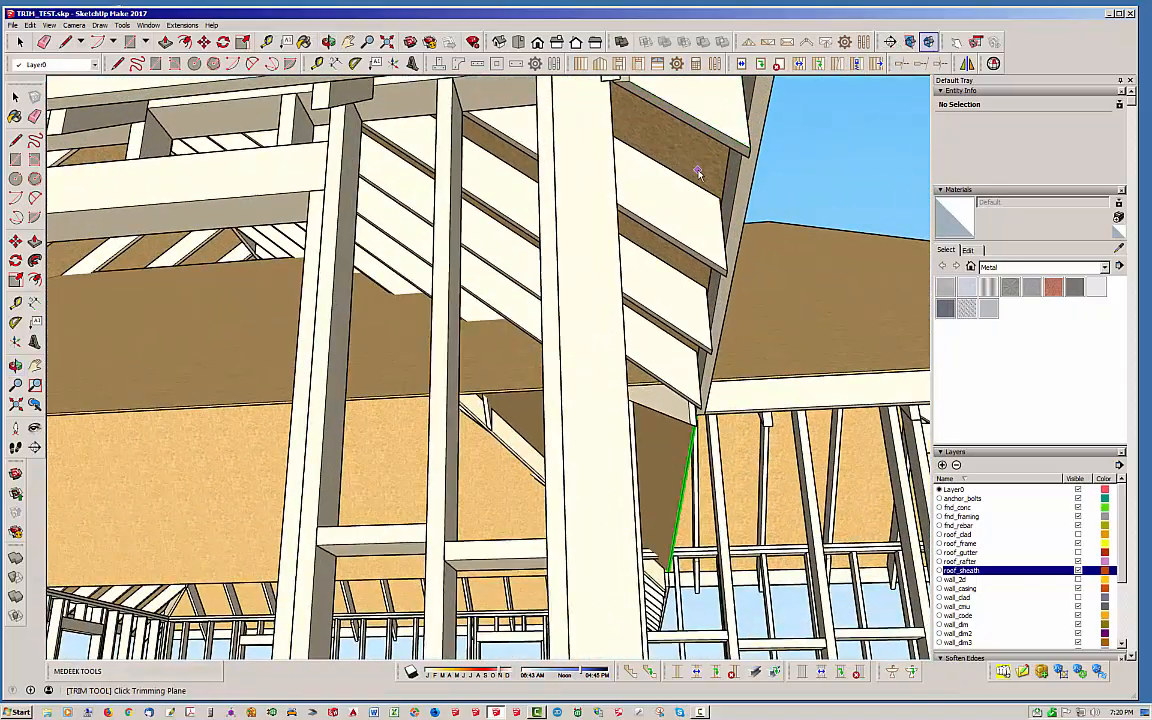
Pick the cutting face at the inside eave corner for the trim
{"action": "left_click", "coordinate": [700, 170]}
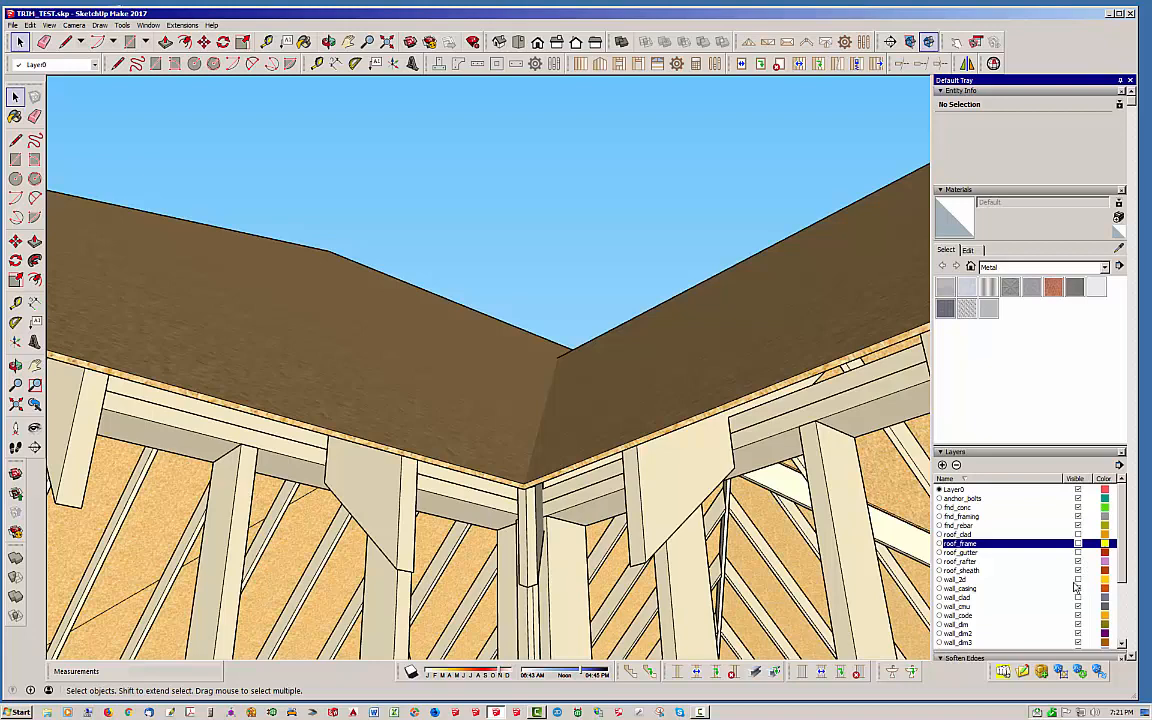
{"action": "mouse_move", "coordinate": [1085, 573]}
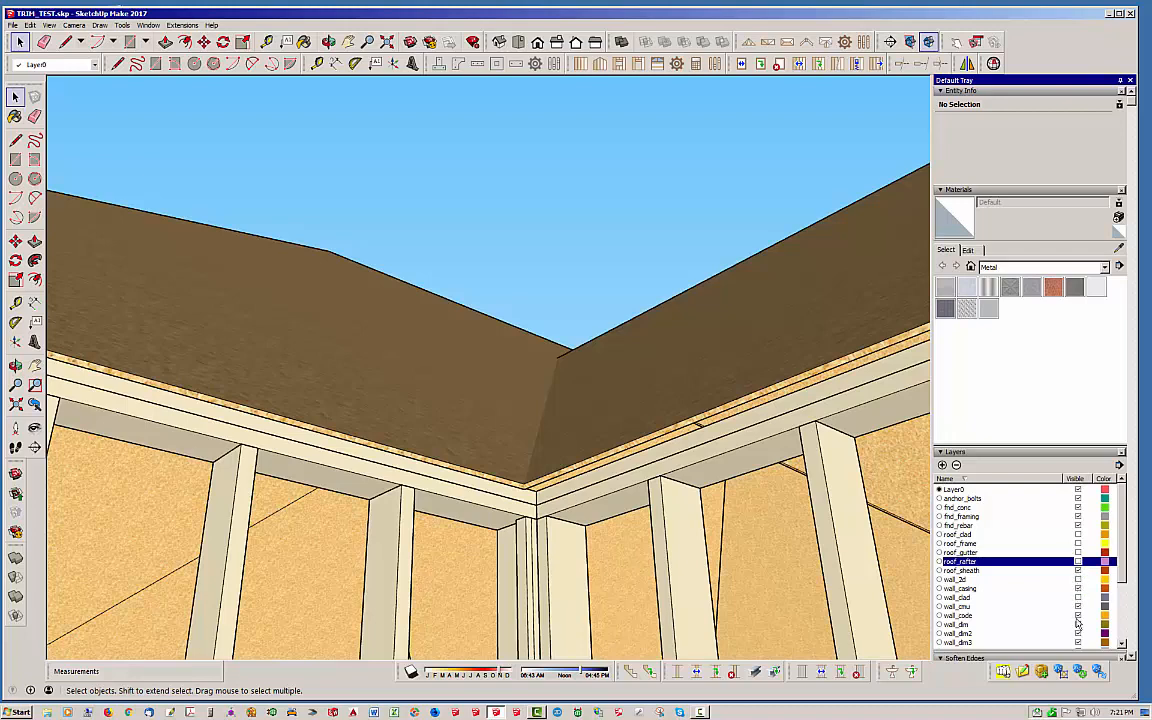
Zoom out to view the roof sheathing above the foundation slab
{"action": "scroll", "scroll_direction": "down", "scroll_amount": 3}
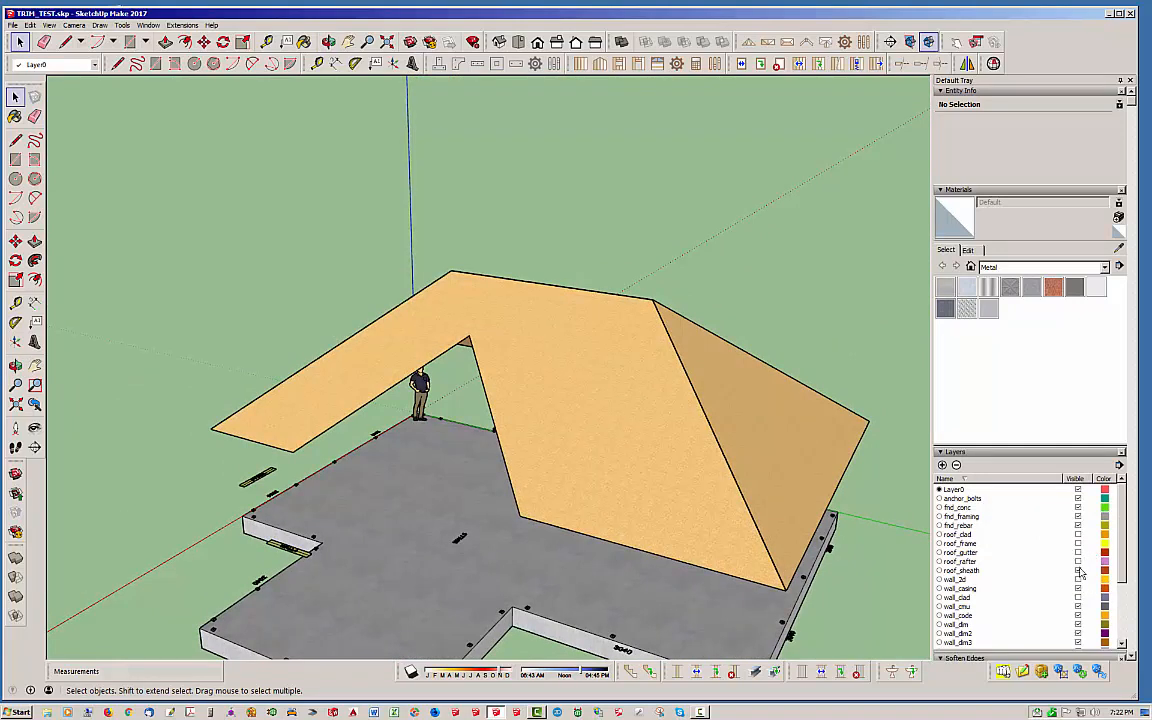
{"action": "mouse_move", "coordinate": [1090, 552]}
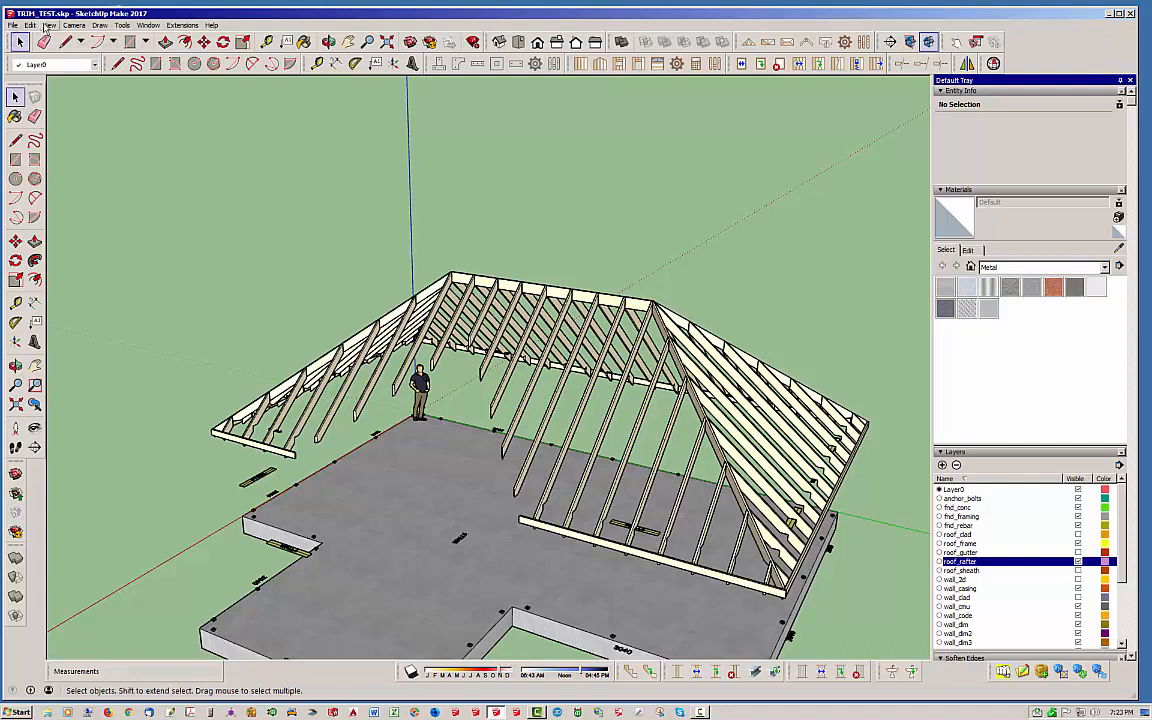
Unhide all hidden geometry via Edit > Unhide > All, restoring the rafters
{"action": "left_click", "coordinate": [31, 25]}
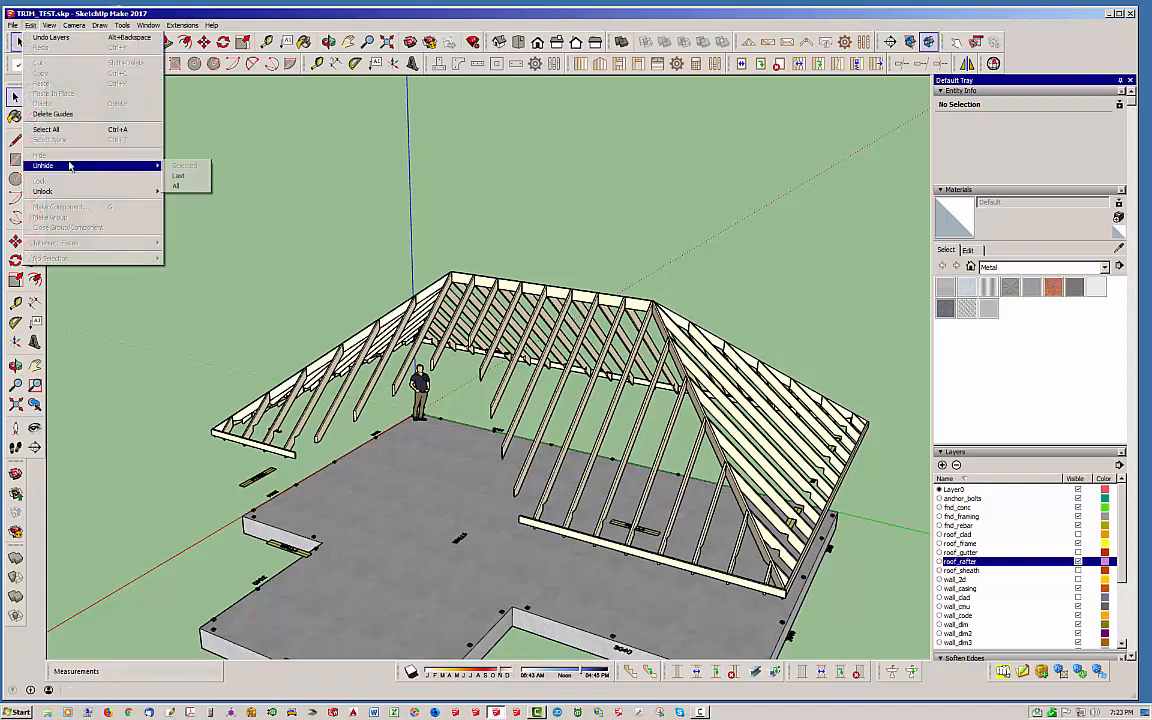
{"action": "mouse_move", "coordinate": [177, 186]}
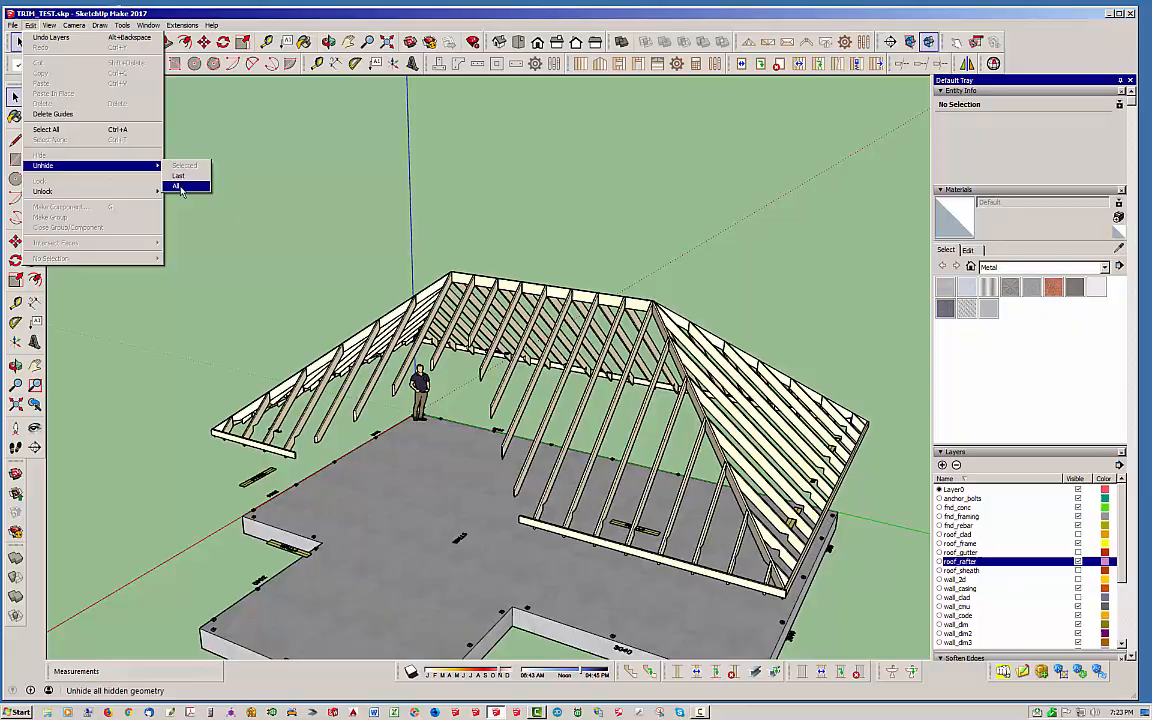
{"action": "left_click", "coordinate": [176, 186]}
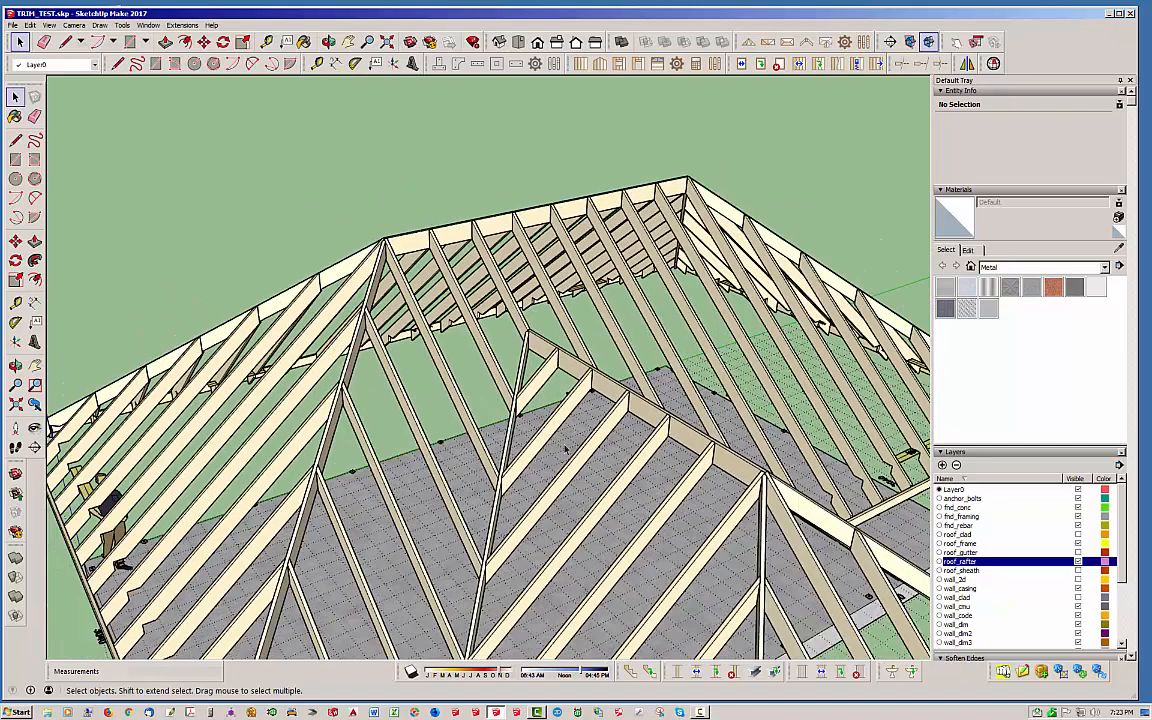
{"action": "right_click", "coordinate": [565, 450]}
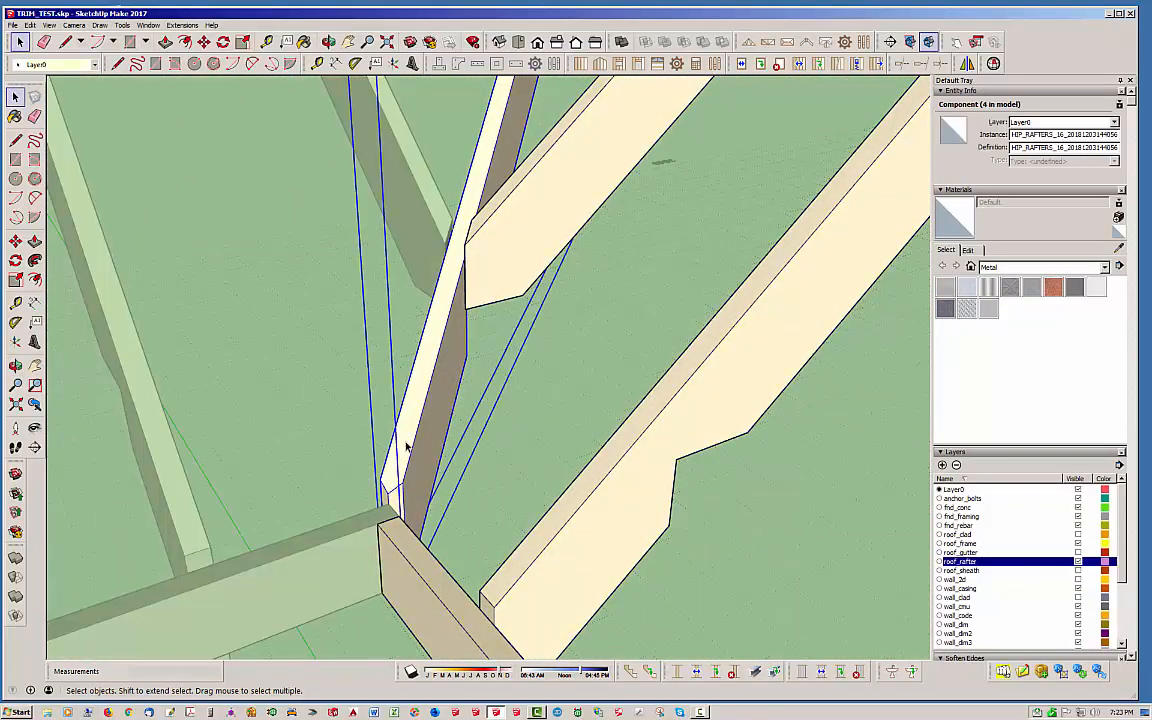
Edit the roof rafters component to expose the Hip Rafter group
{"action": "right_click", "coordinate": [405, 447]}
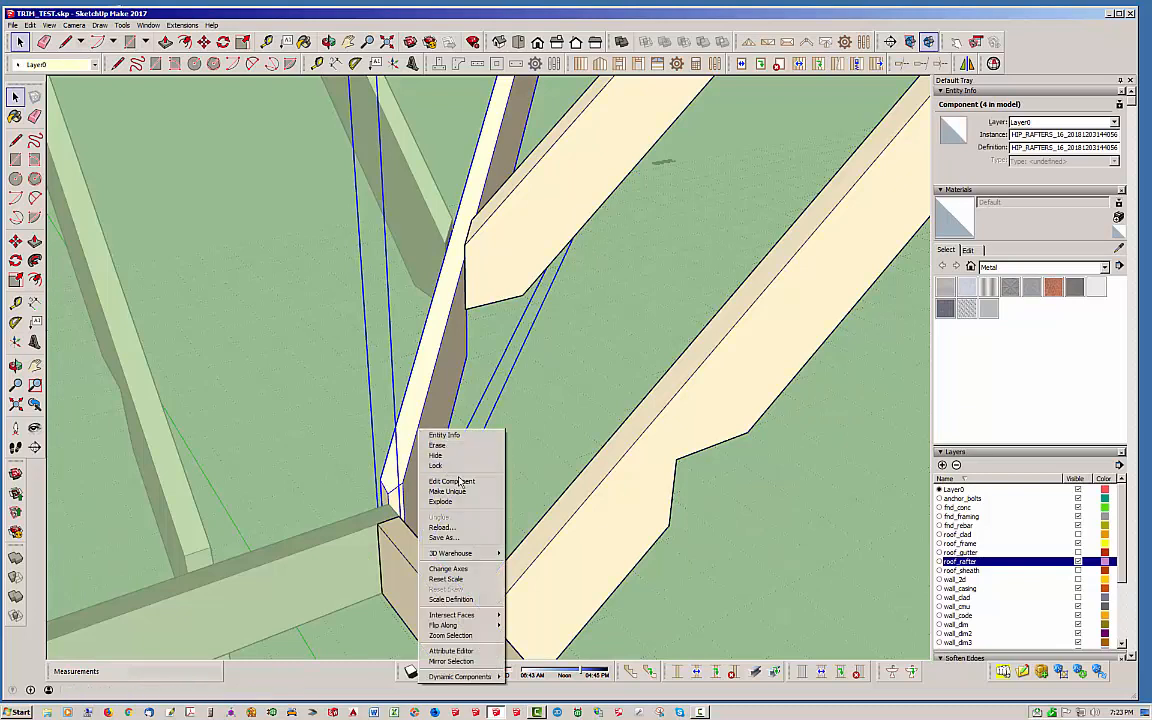
{"action": "left_click", "coordinate": [393, 462]}
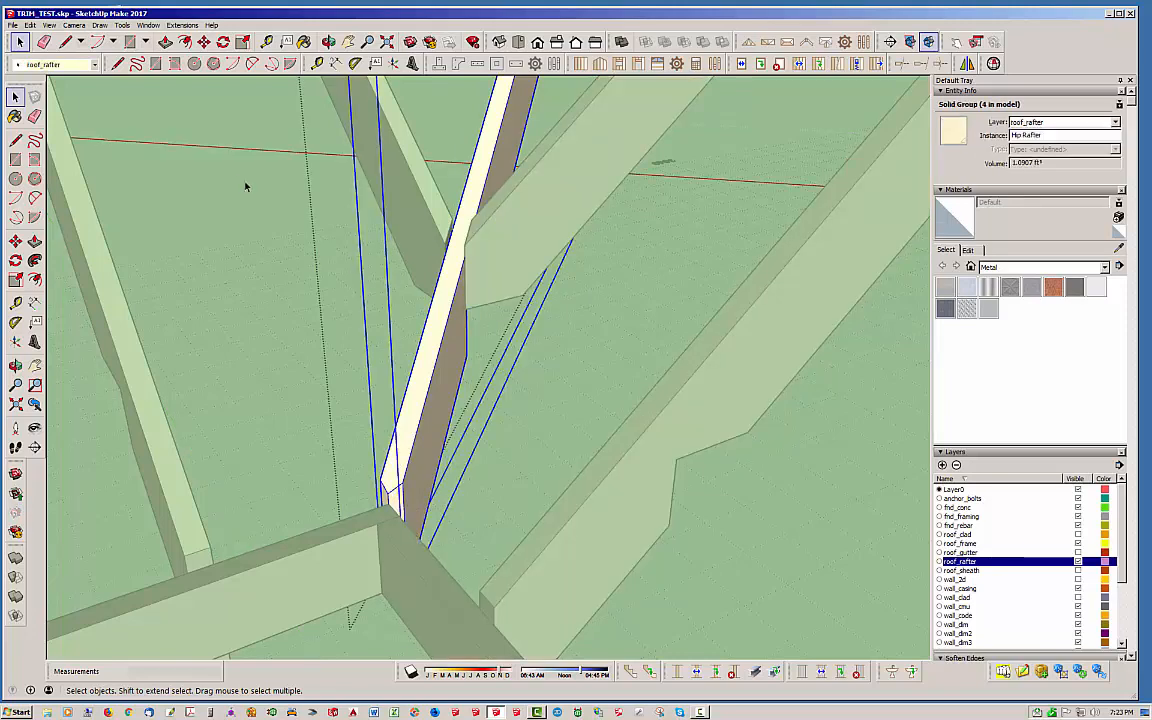
Open the Edit menu to copy the selected Hip Rafter group
{"action": "left_click", "coordinate": [29, 25]}
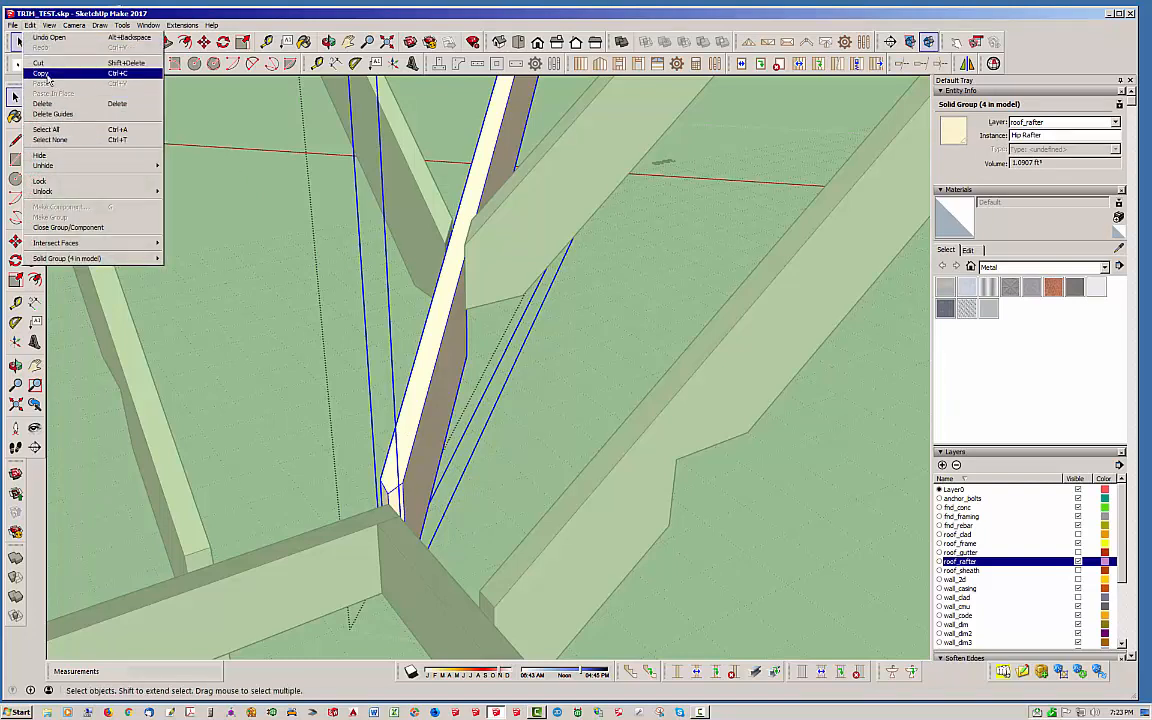
{"action": "mouse_move", "coordinate": [42, 104]}
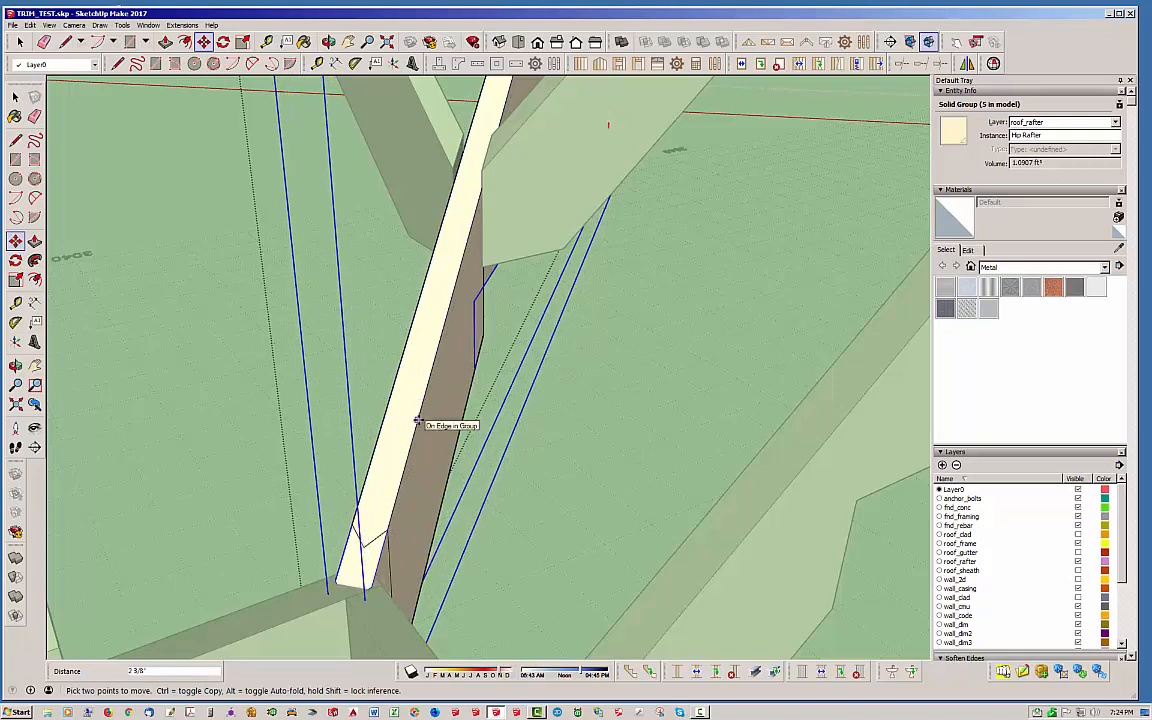
{"action": "mouse_move", "coordinate": [77, 95]}
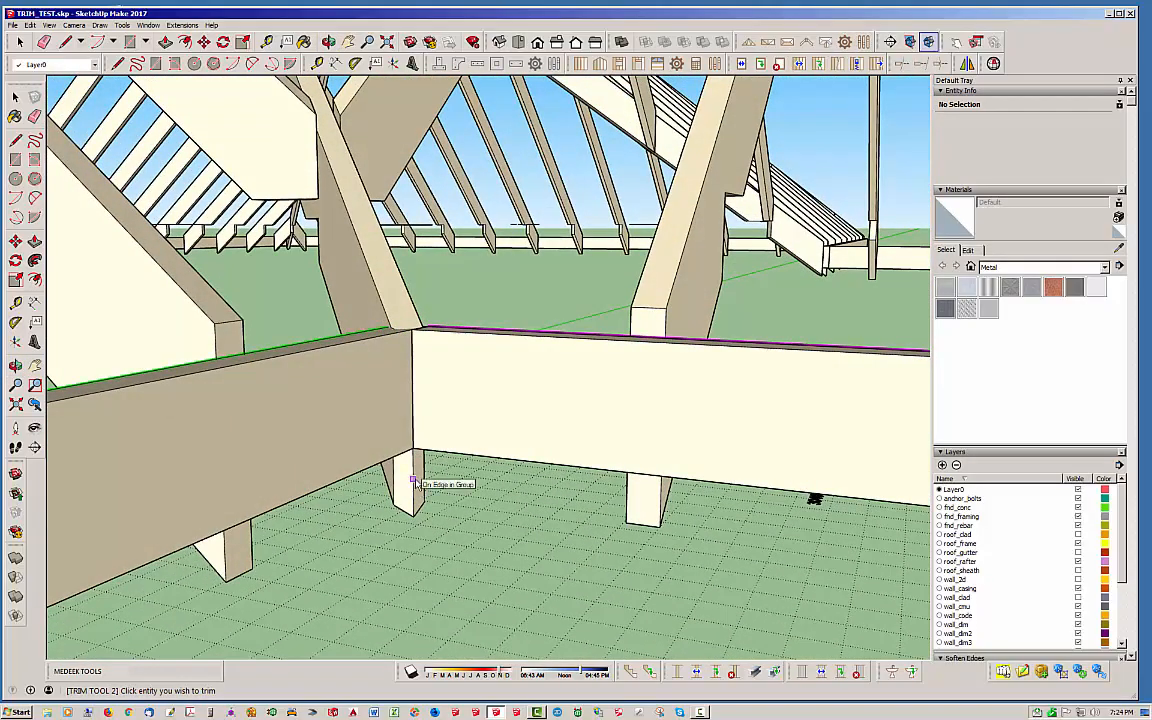
Zoom out from the corner where the framing members meet
{"action": "scroll", "scroll_direction": "down", "scroll_amount": 3}
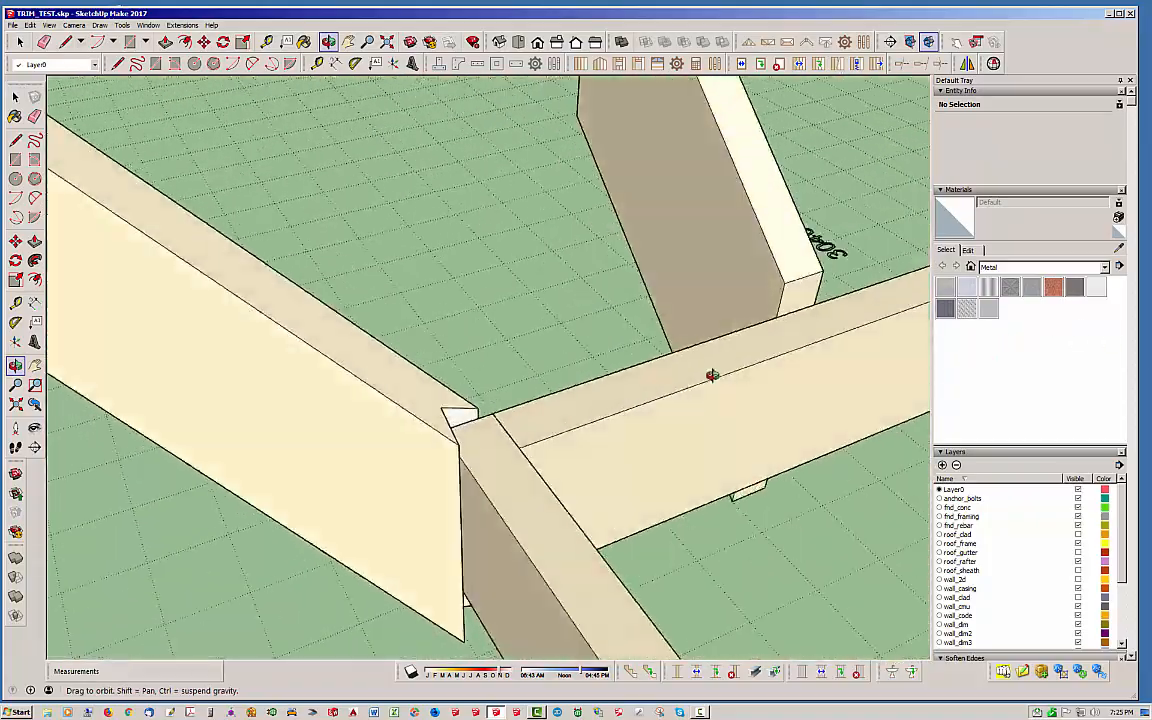
{"action": "left_click_drag", "start_coordinate": [712, 375], "coordinate": [488, 355]}
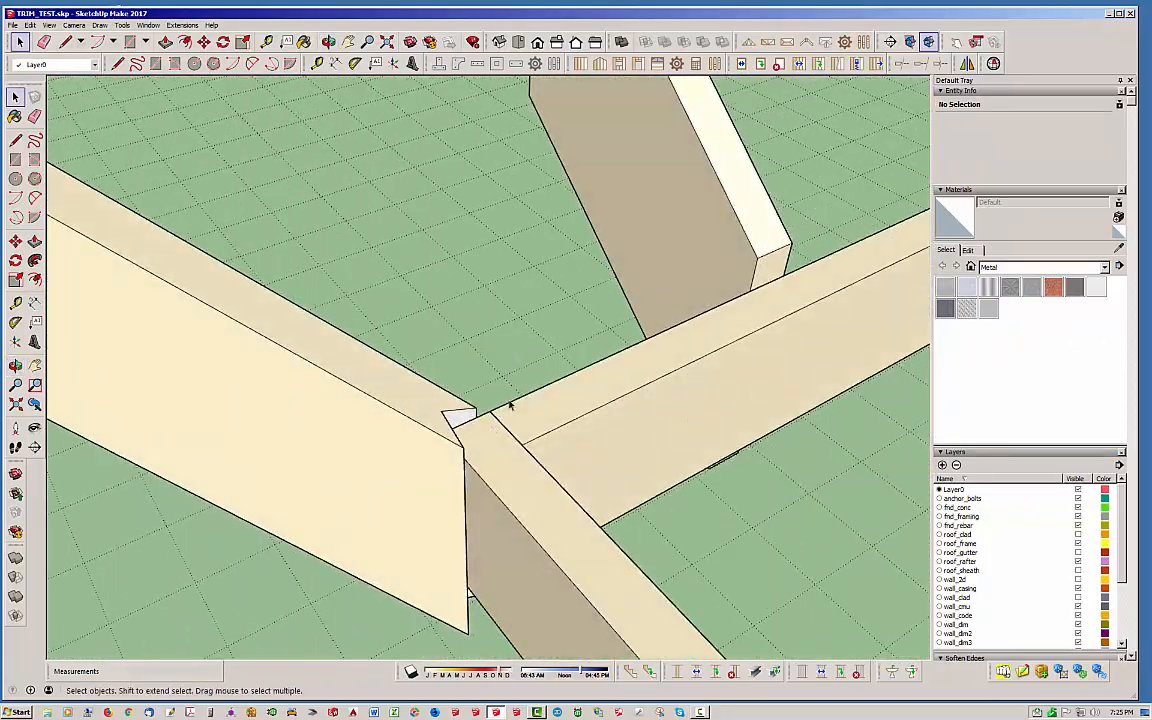
{"action": "mouse_move", "coordinate": [621, 41]}
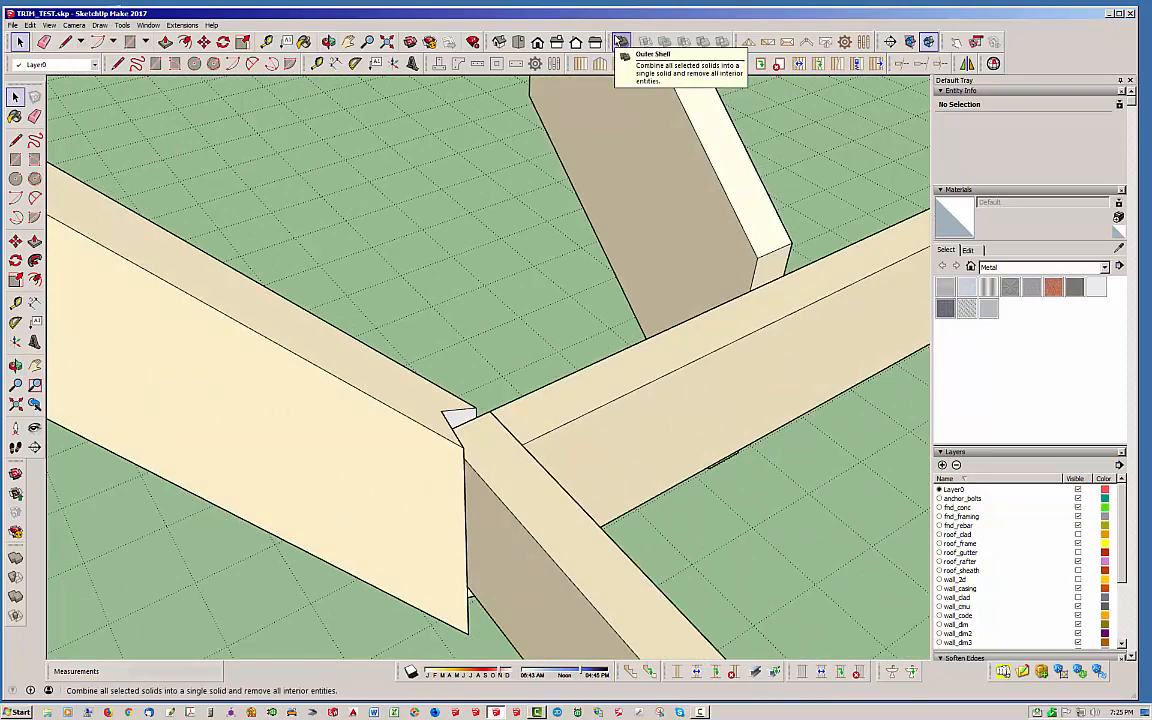
{"action": "mouse_move", "coordinate": [513, 446]}
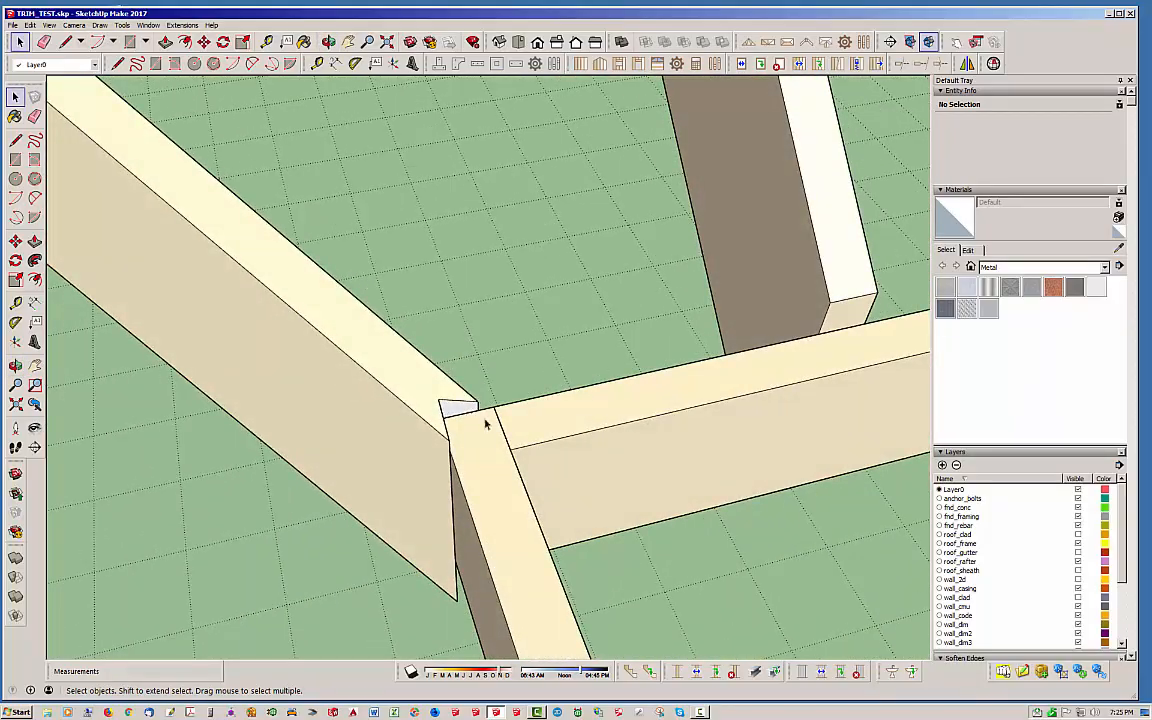
{"action": "left_click_drag", "start_coordinate": [500, 300], "coordinate": [554, 405]}
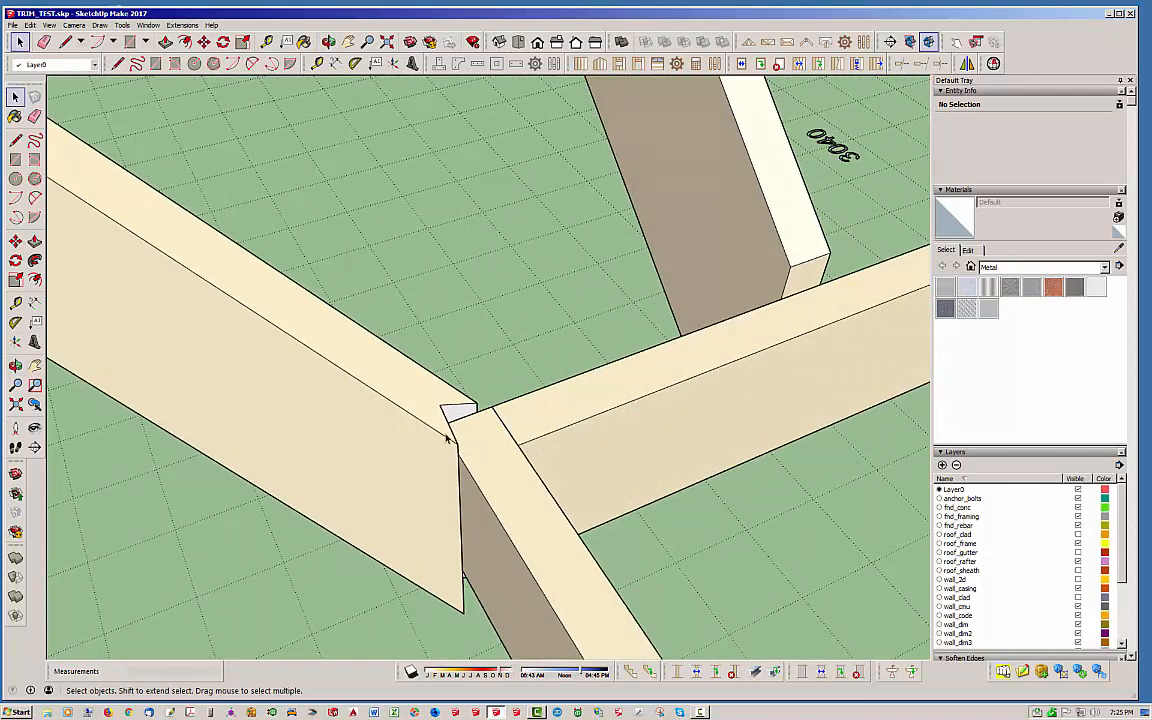
{"action": "left_click", "coordinate": [430, 430]}
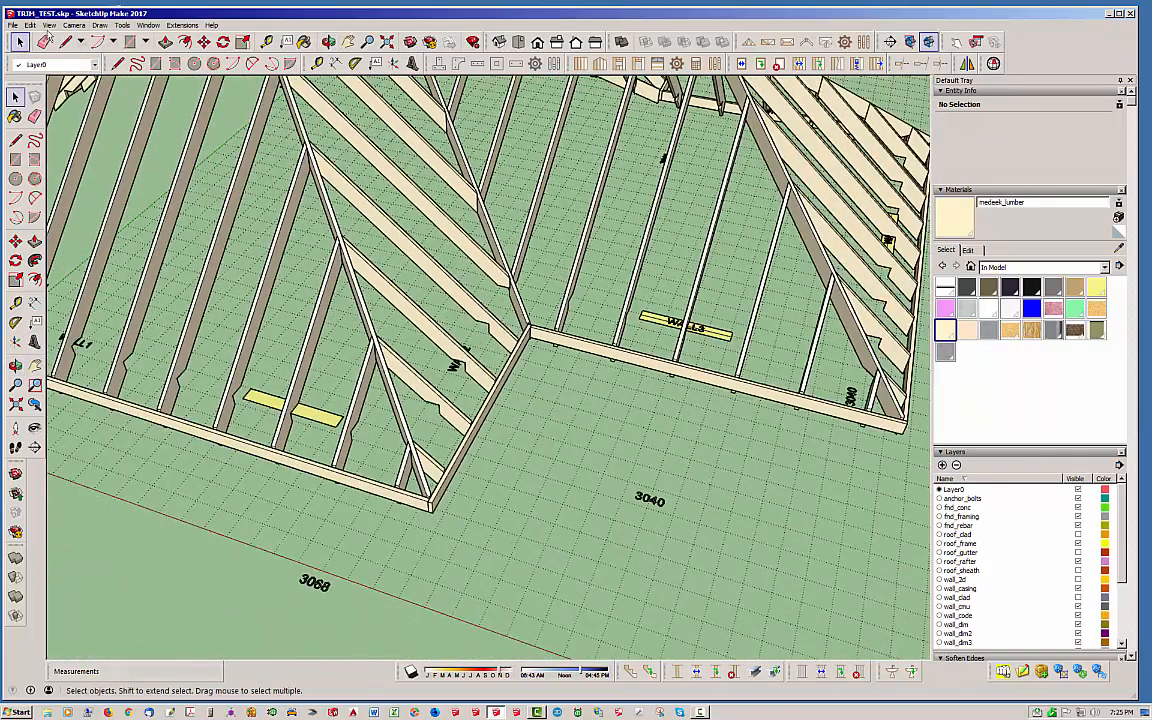
Show the concrete foundation with anchor bolts beneath the framing
{"action": "left_click", "coordinate": [30, 25]}
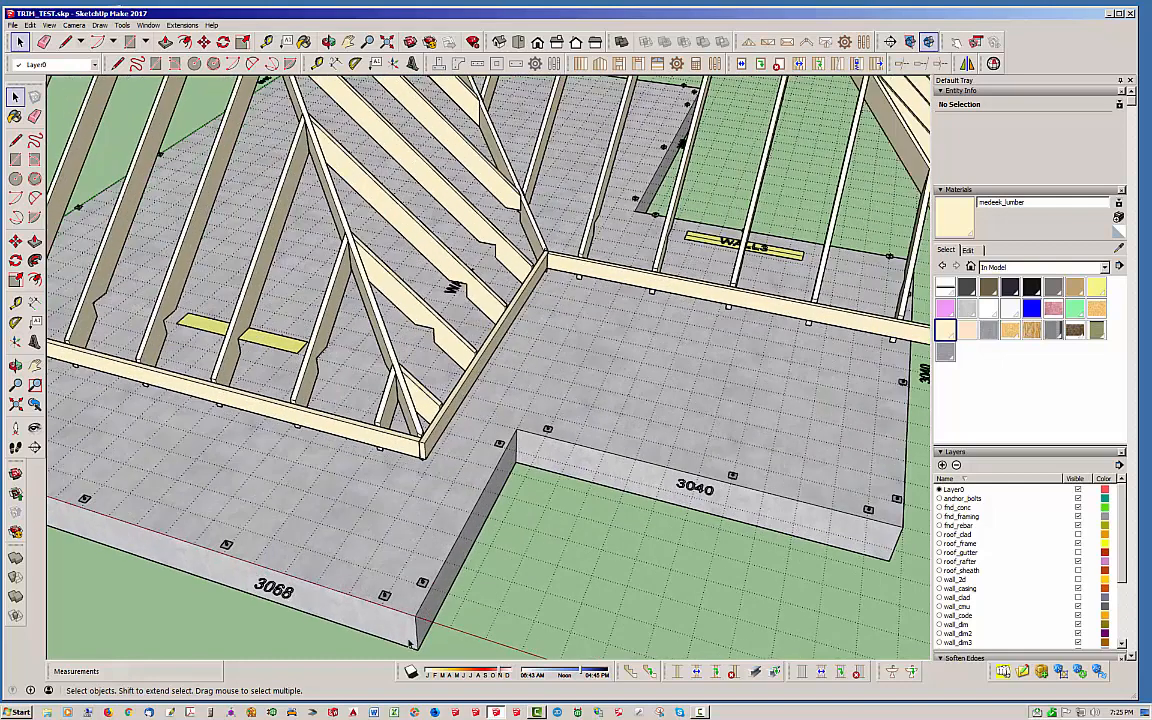
{"action": "mouse_move", "coordinate": [943, 134]}
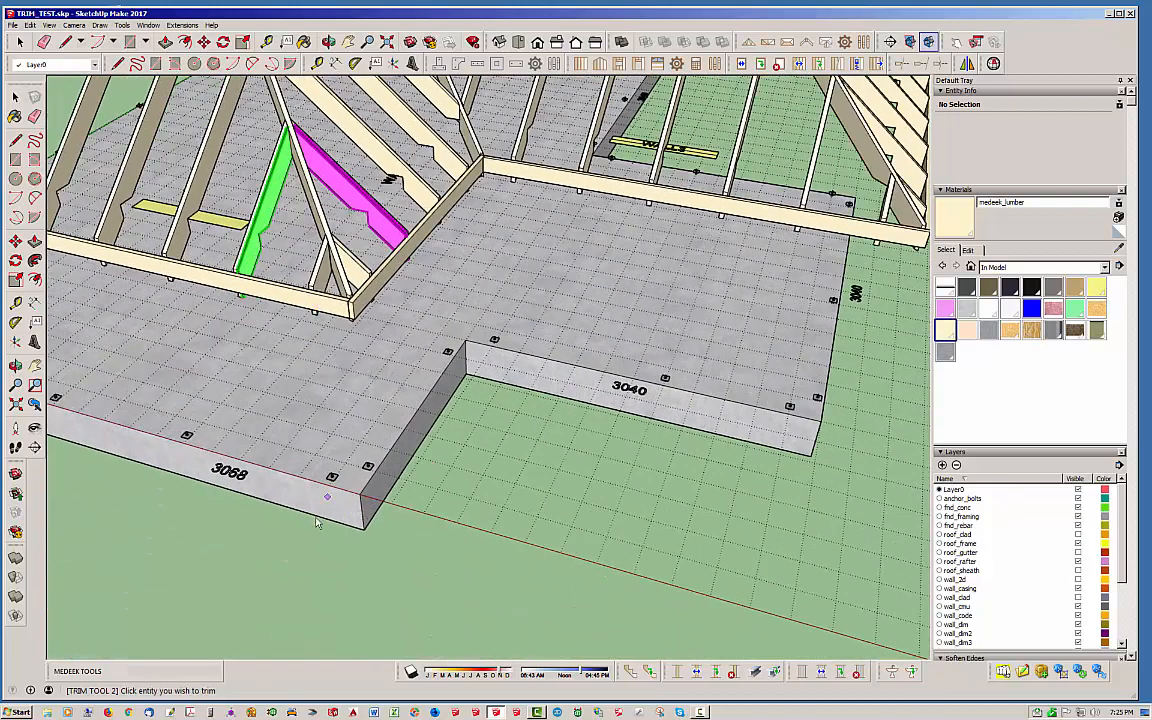
Pick the jack rafter to trim and zoom in on the hip rafter
{"action": "left_click", "coordinate": [345, 485]}
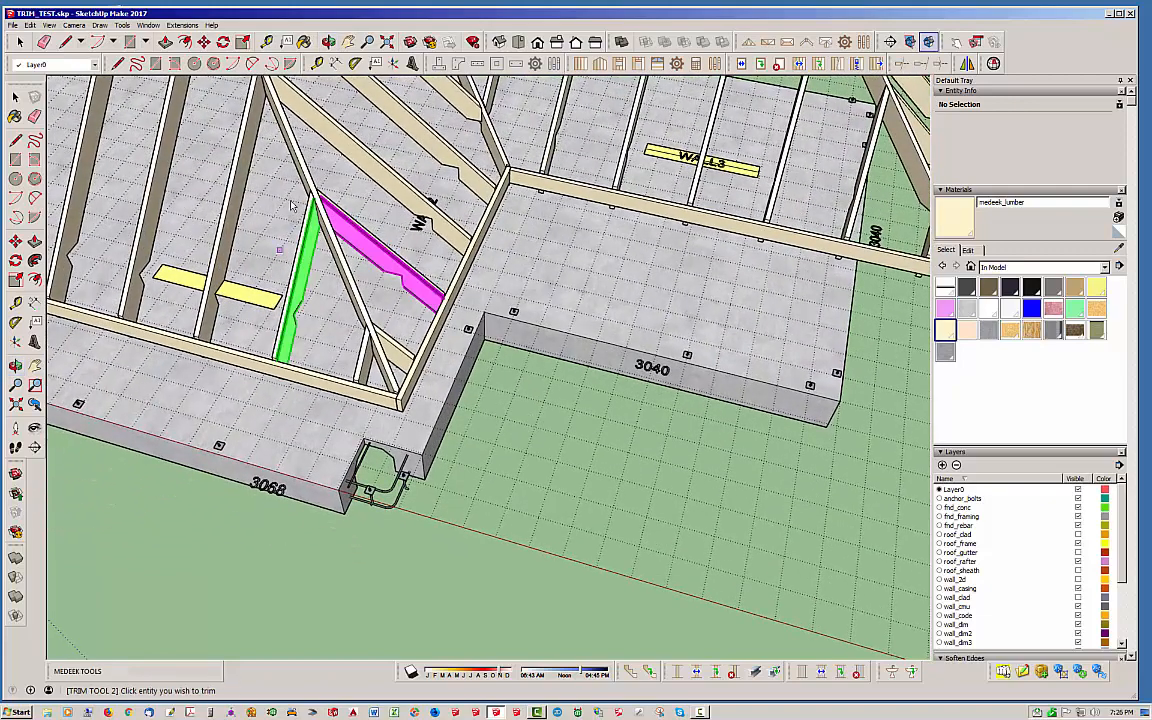
{"action": "scroll", "scroll_direction": "up", "scroll_amount": 3}
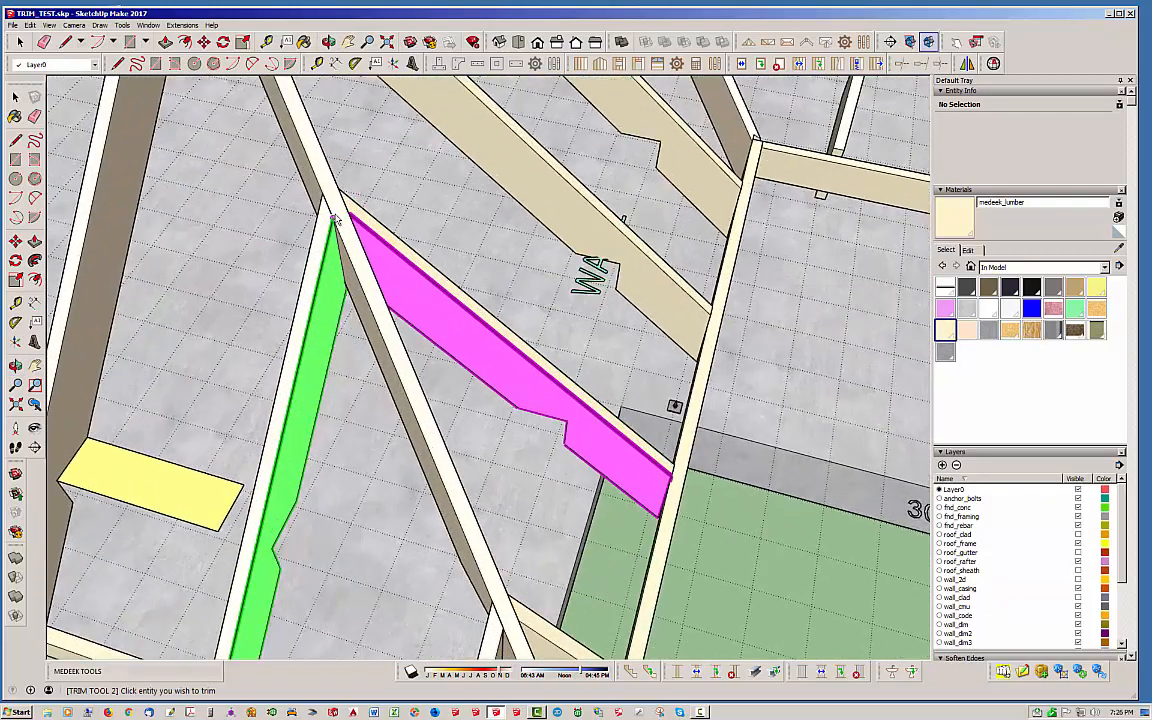
{"action": "mouse_move", "coordinate": [337, 218]}
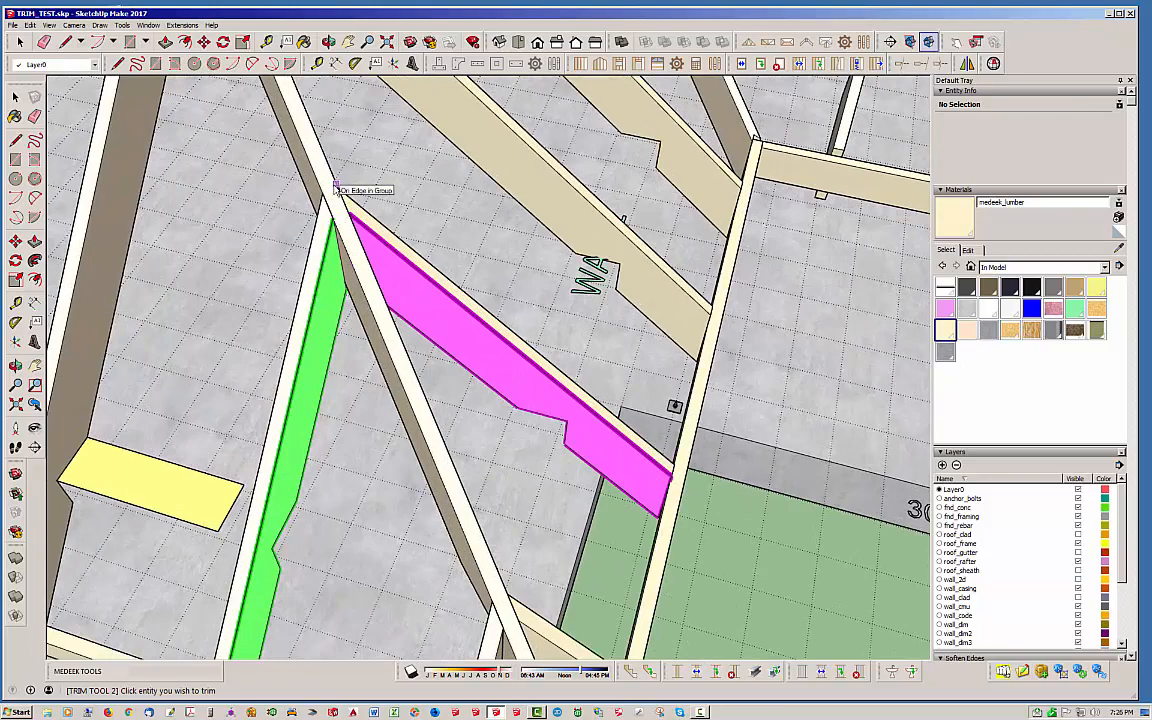
{"action": "mouse_move", "coordinate": [407, 407]}
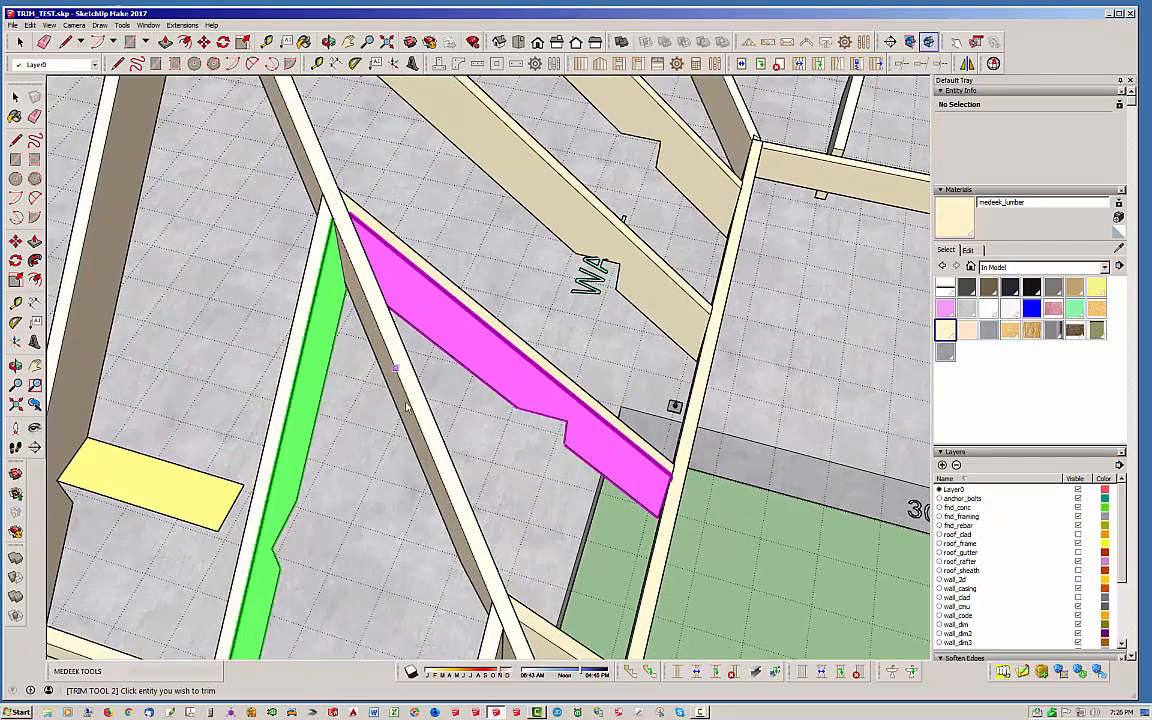